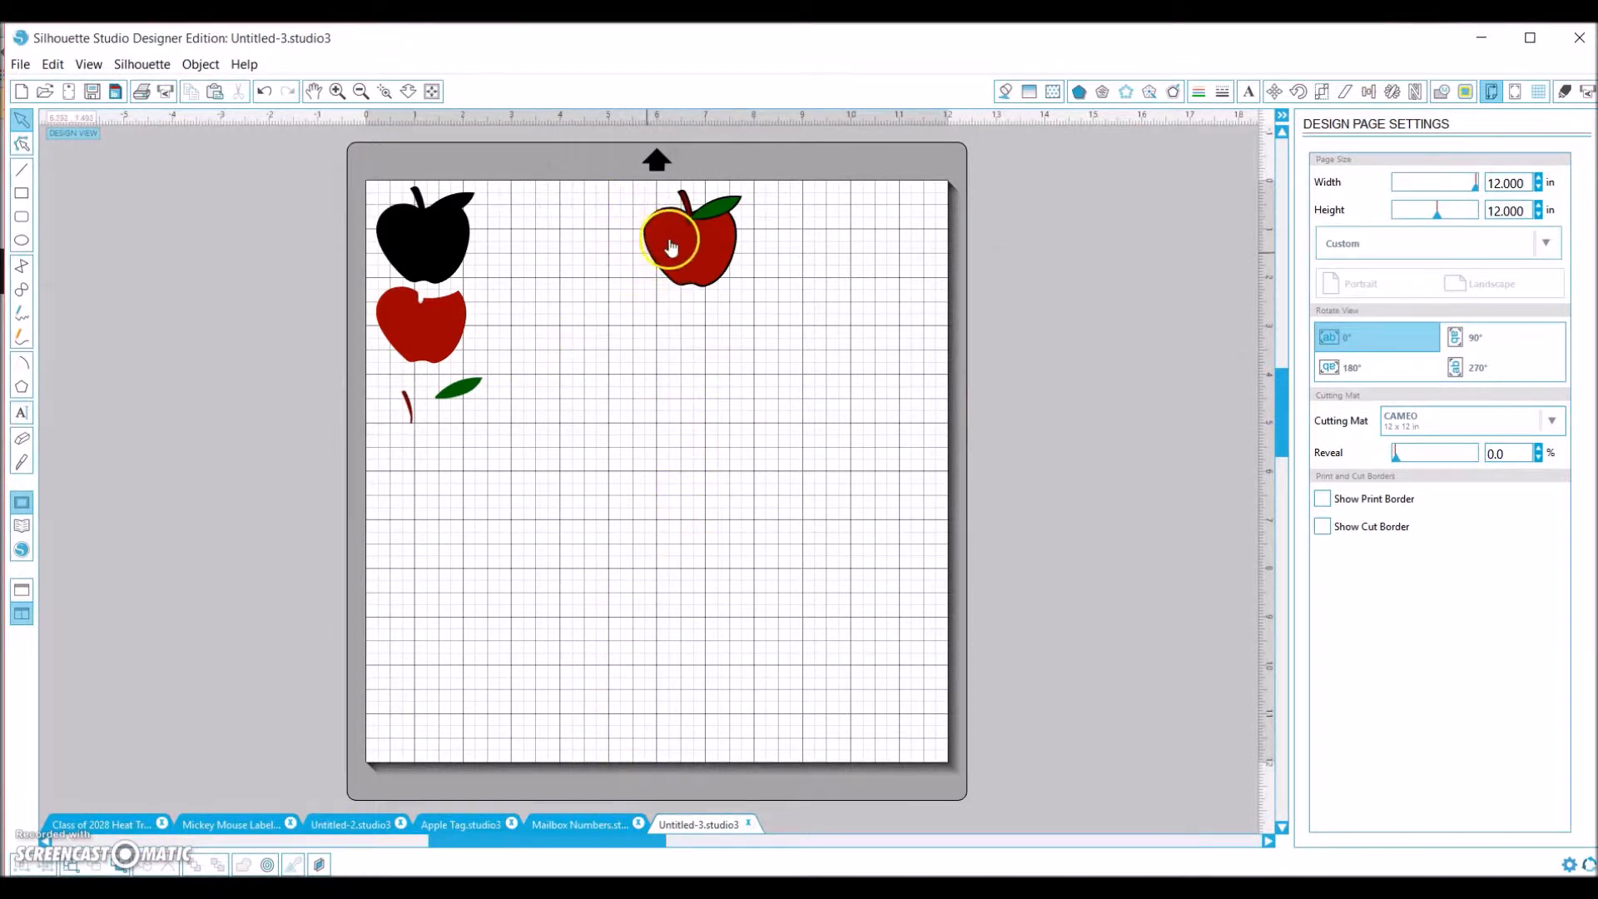
# Step: Select the assembled apple preview so its cut style can be set to No Cut
pyautogui.moveTo(671, 248); pyautogui.dragTo(708, 214)
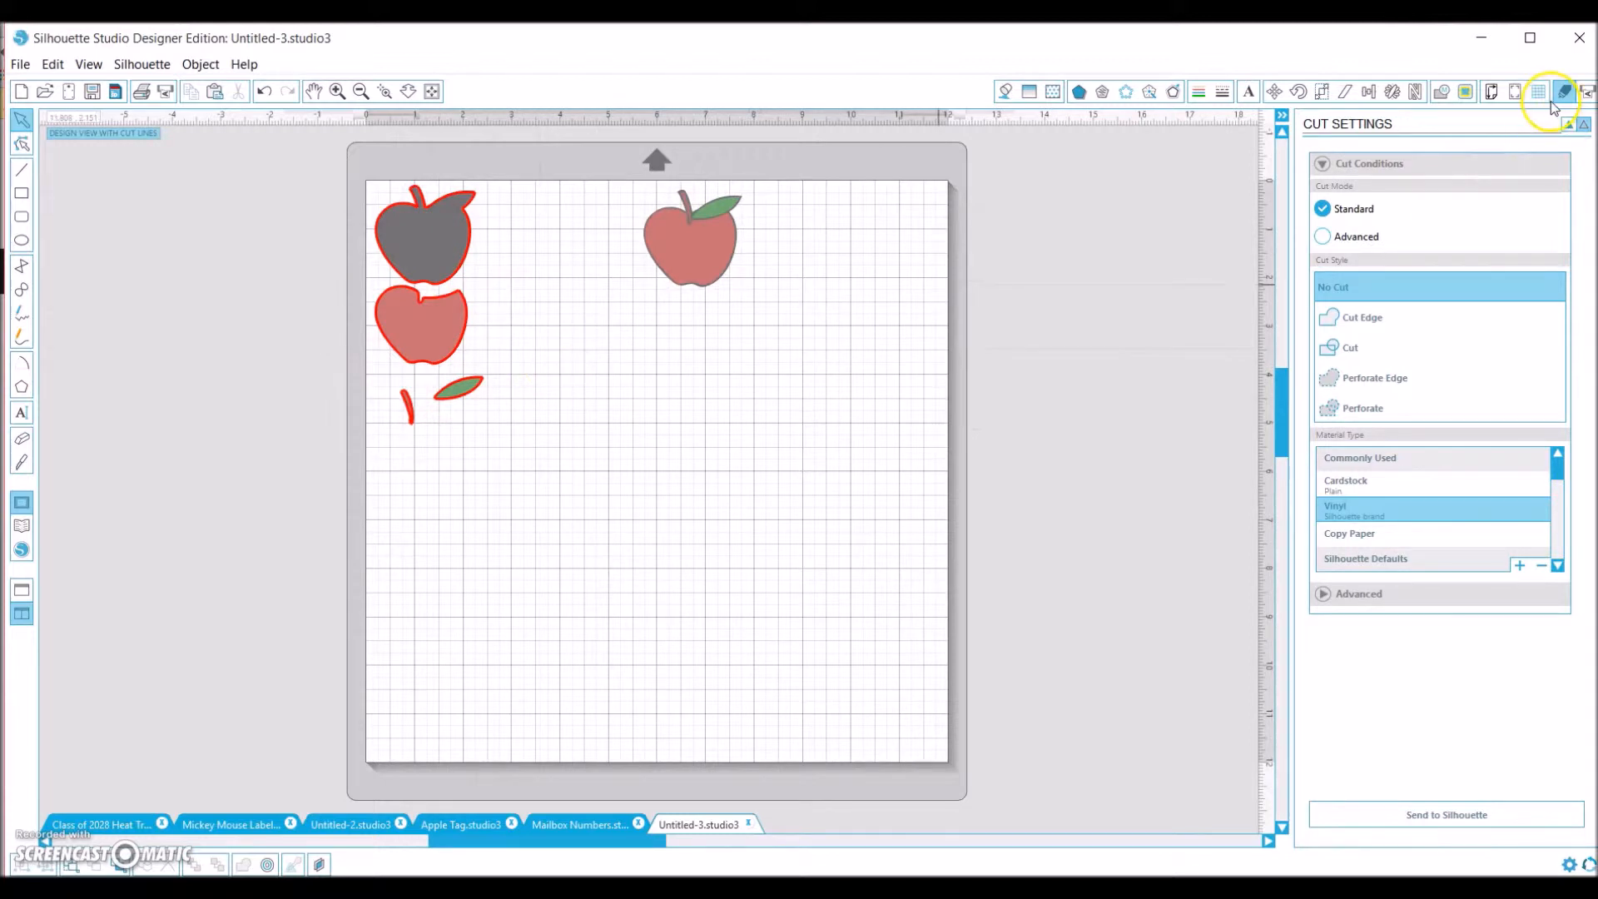
# Step: Show the Align panel and select the black apple base
pyautogui.click(1371, 91)
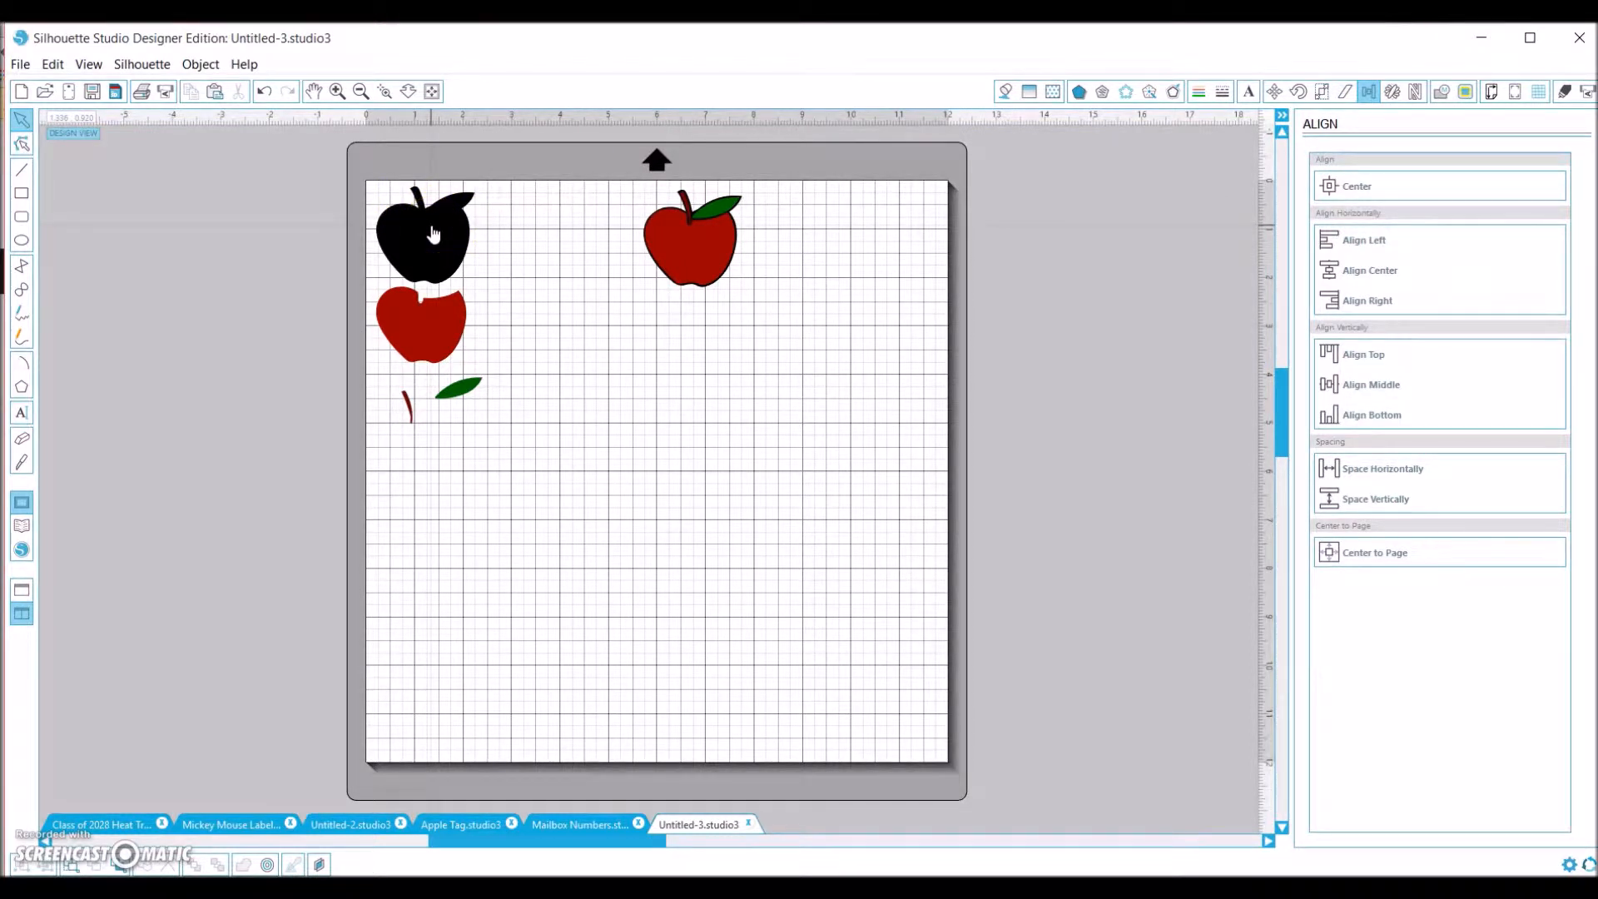
pyautogui.click(419, 321)
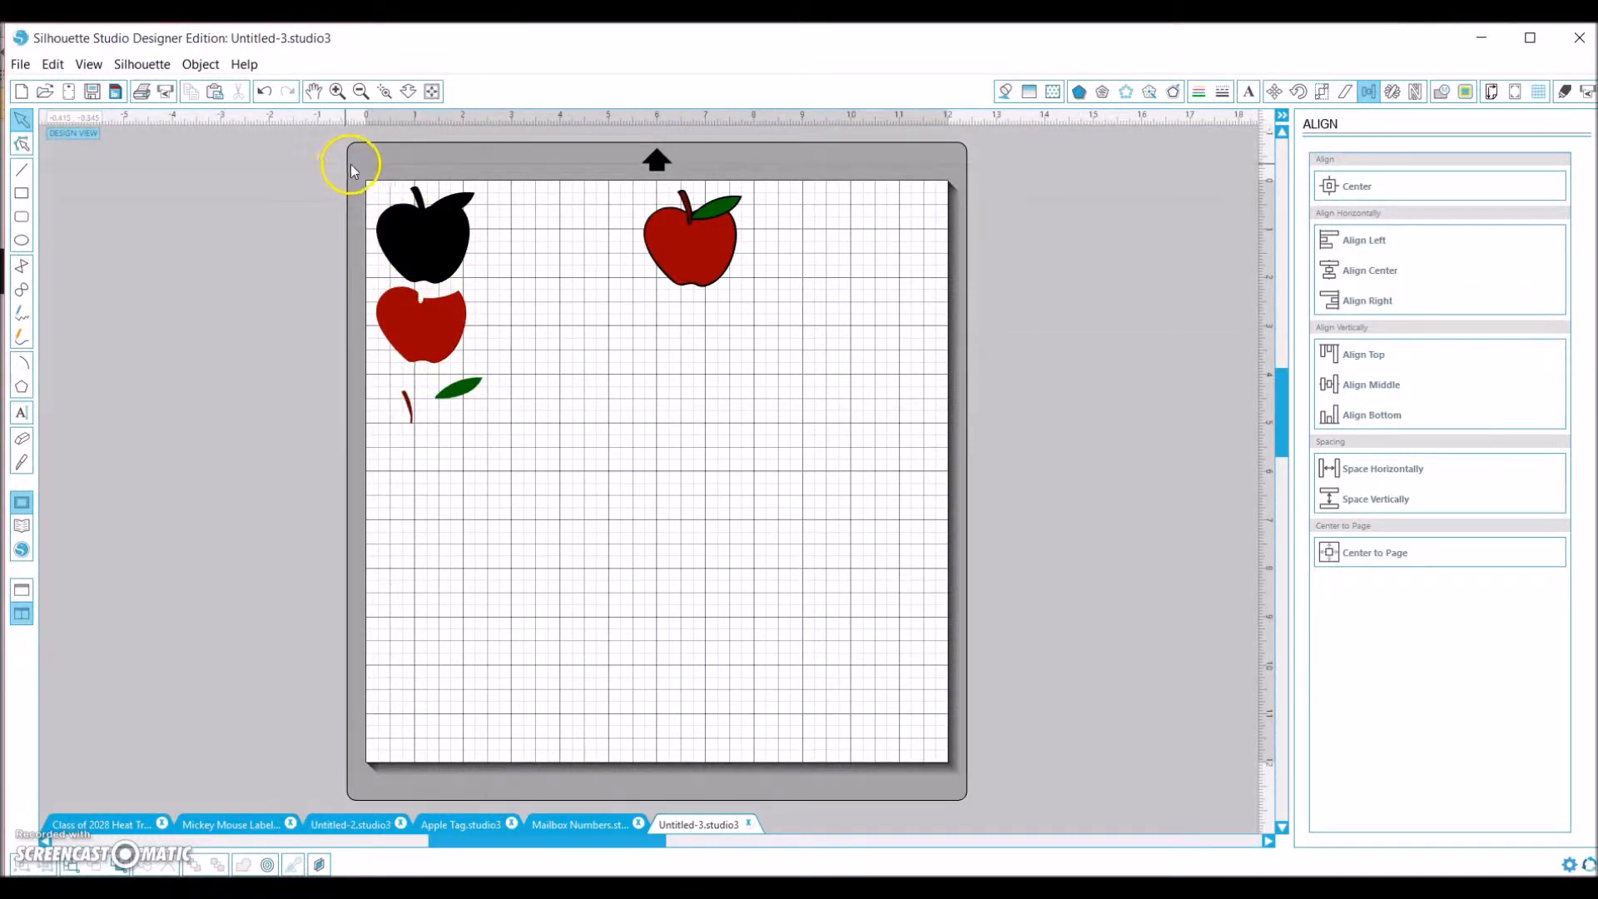
# Step: Box-select the black base, red body, stem and leaf on the mat's left side
pyautogui.moveTo(355, 168); pyautogui.dragTo(528, 499)
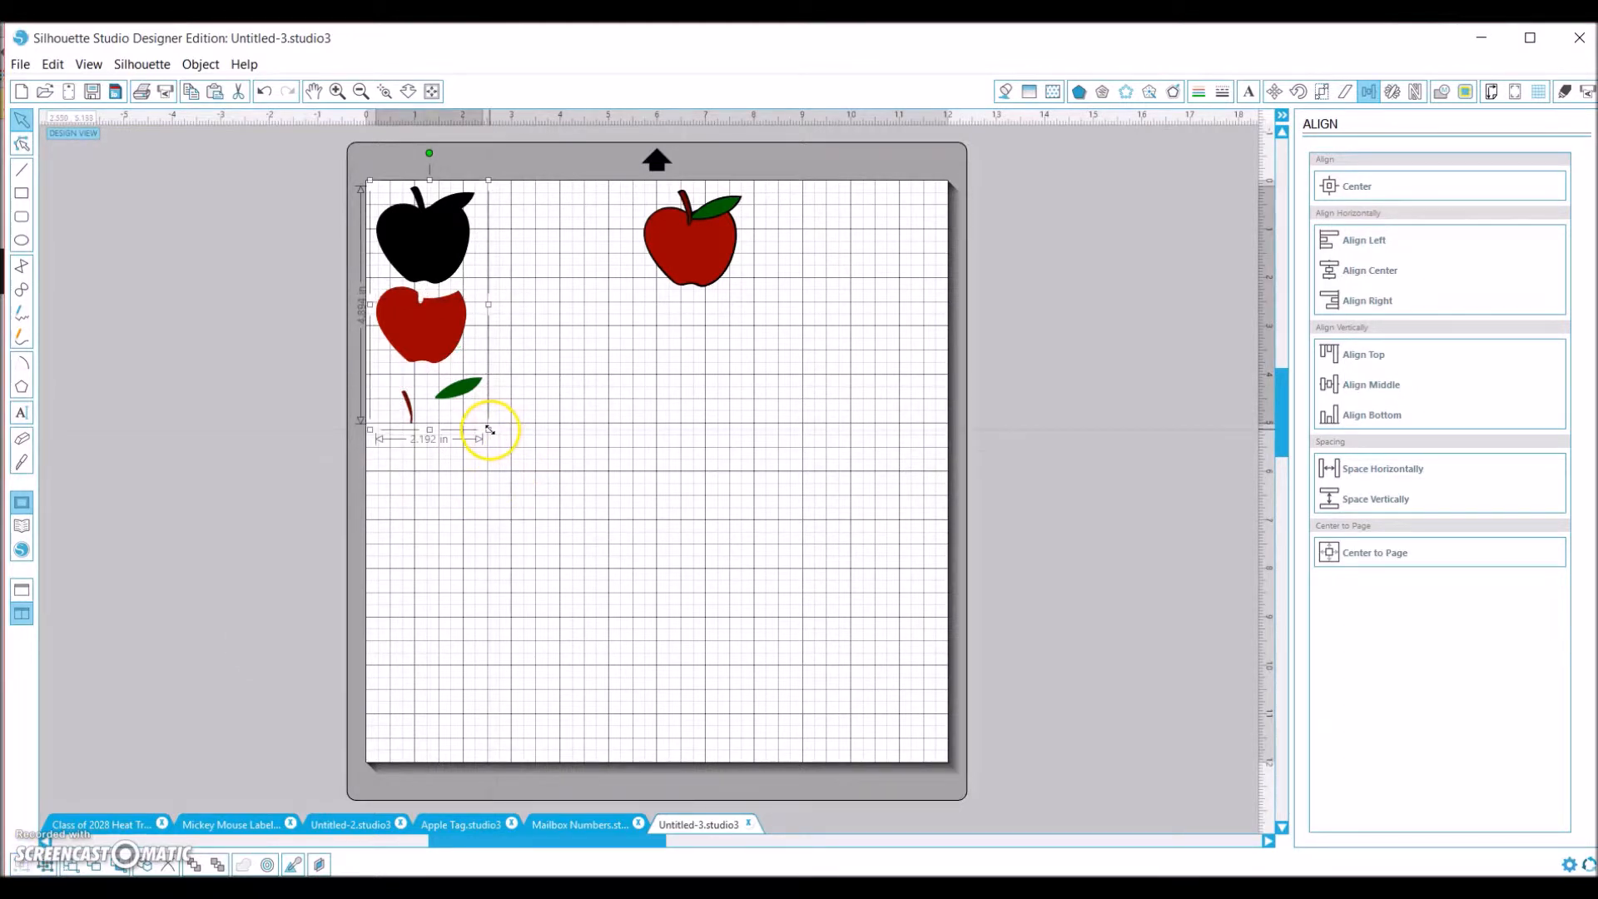
pyautogui.moveTo(490, 428); pyautogui.dragTo(540, 510)
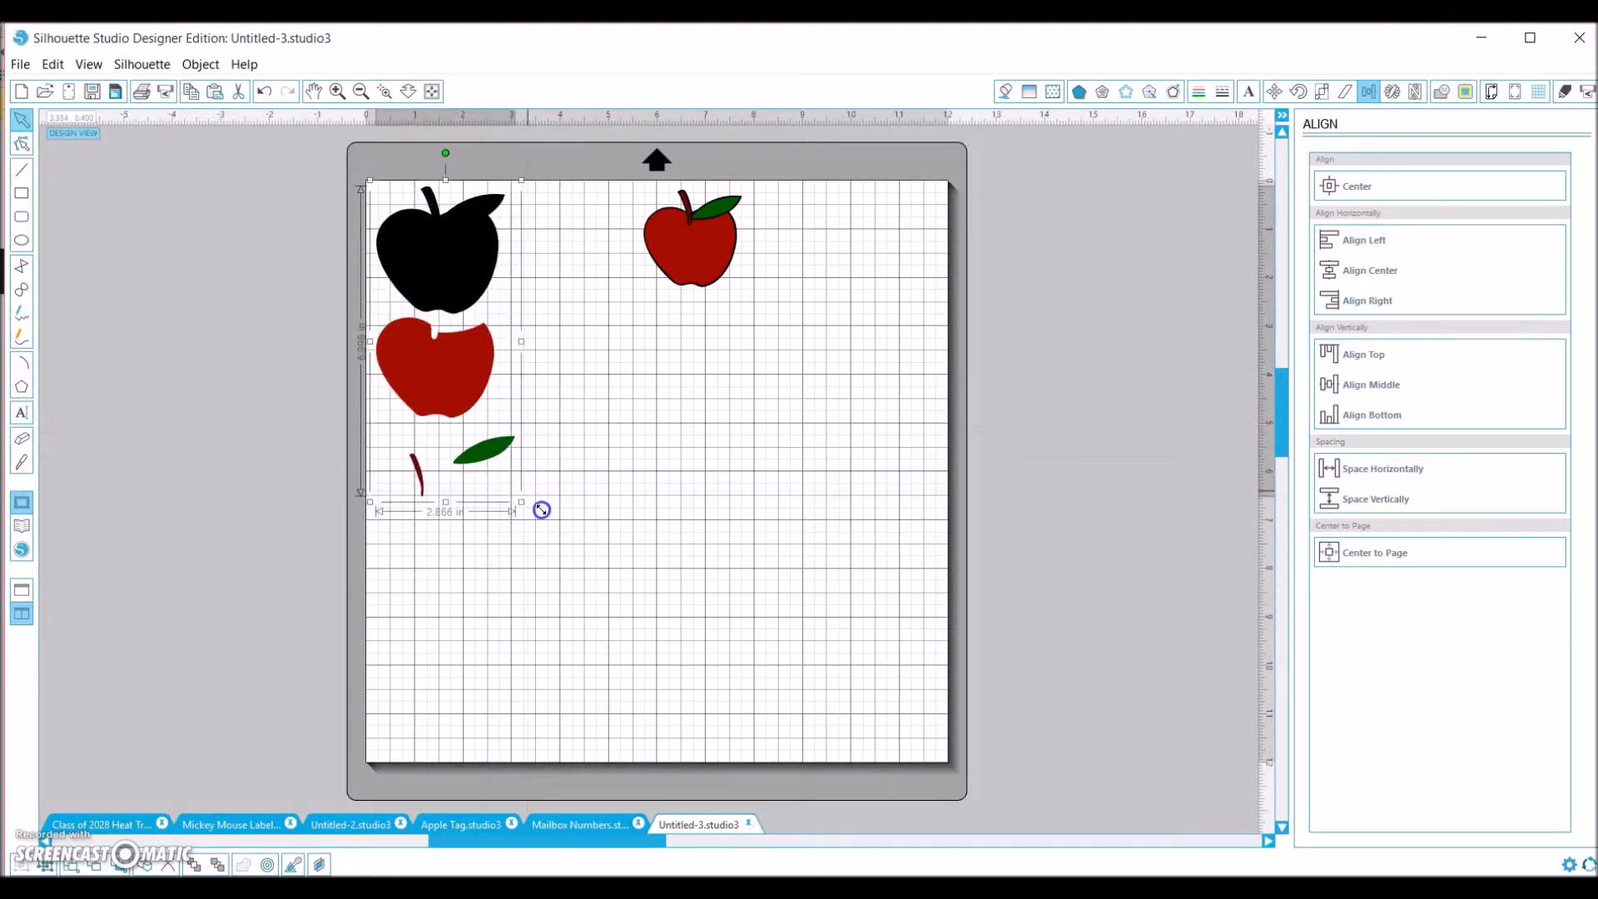
pyautogui.moveTo(542, 509); pyautogui.dragTo(559, 540)
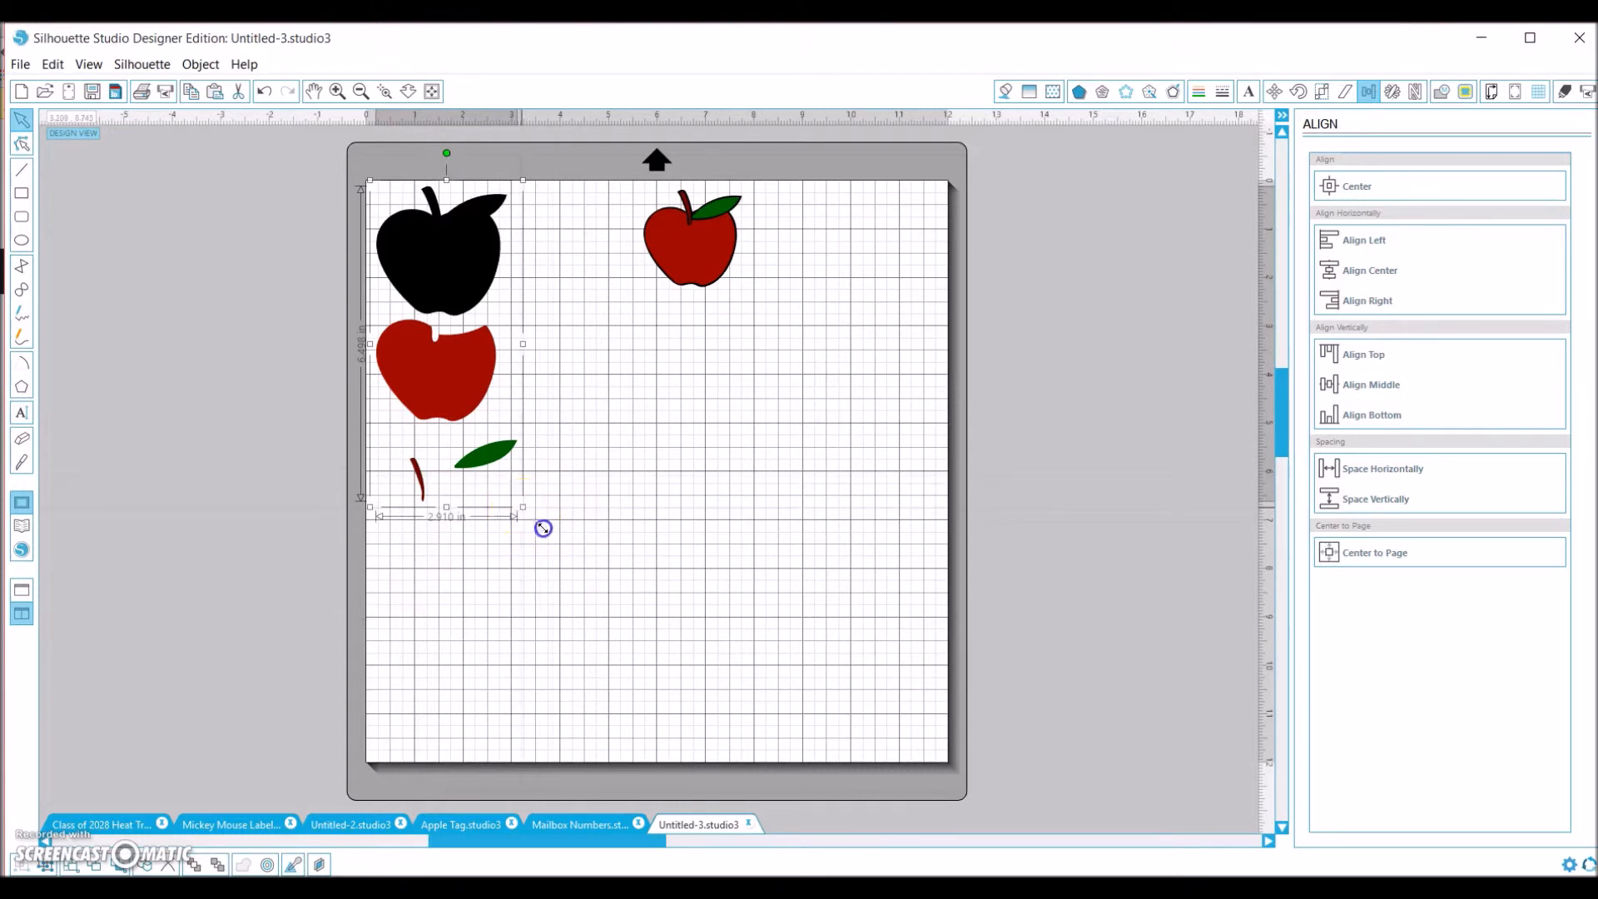
pyautogui.moveTo(543, 527); pyautogui.dragTo(510, 420)
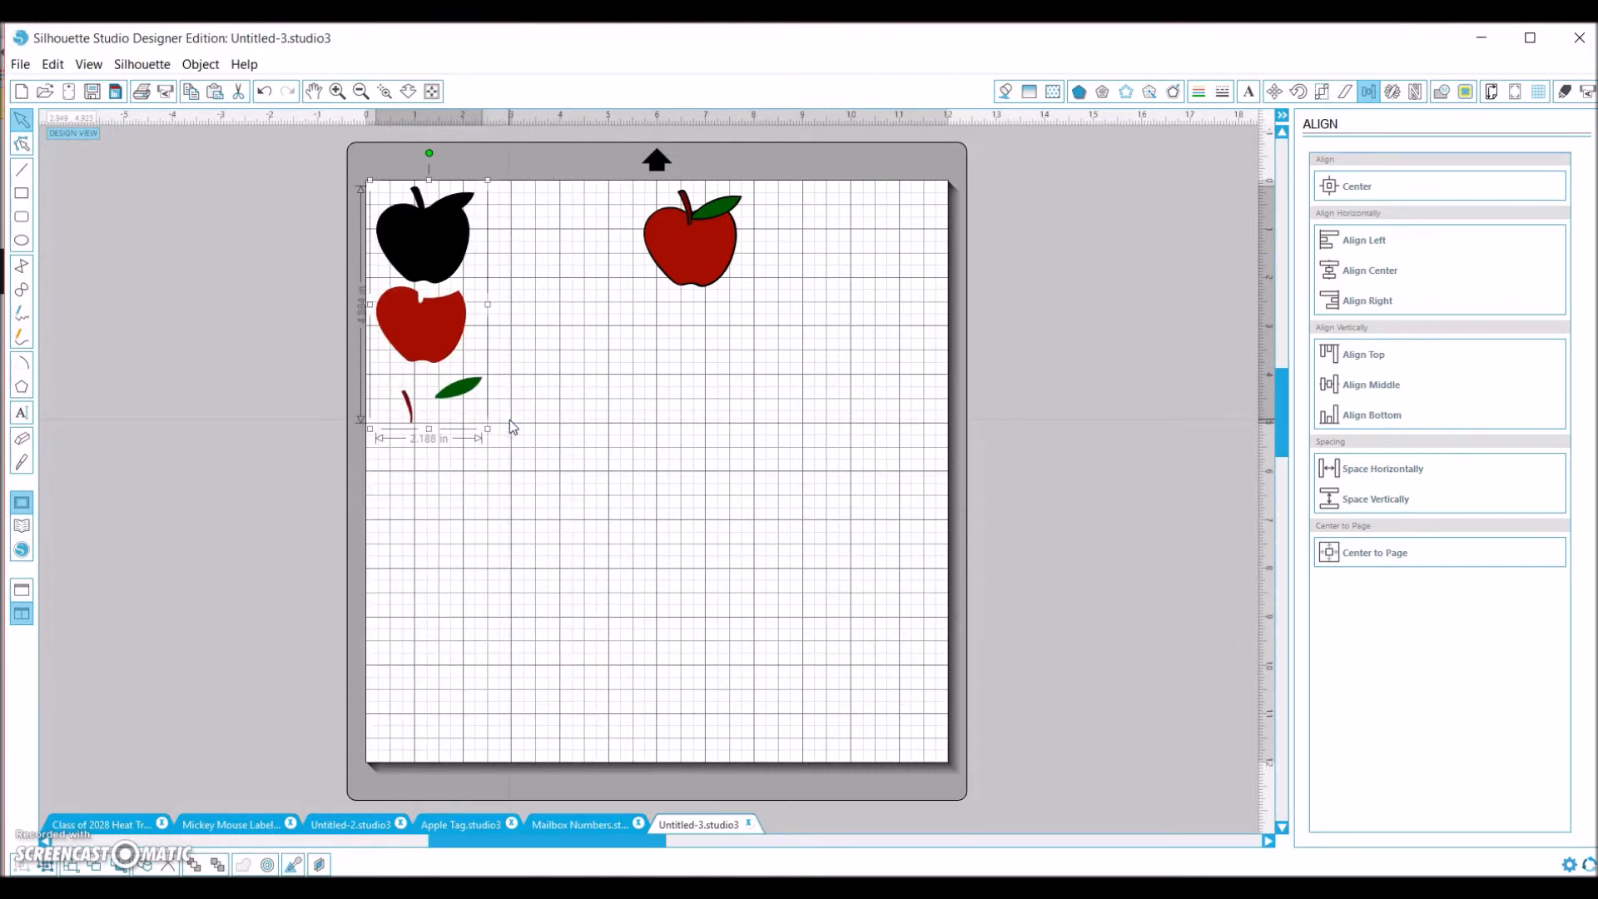
pyautogui.moveTo(514, 426)
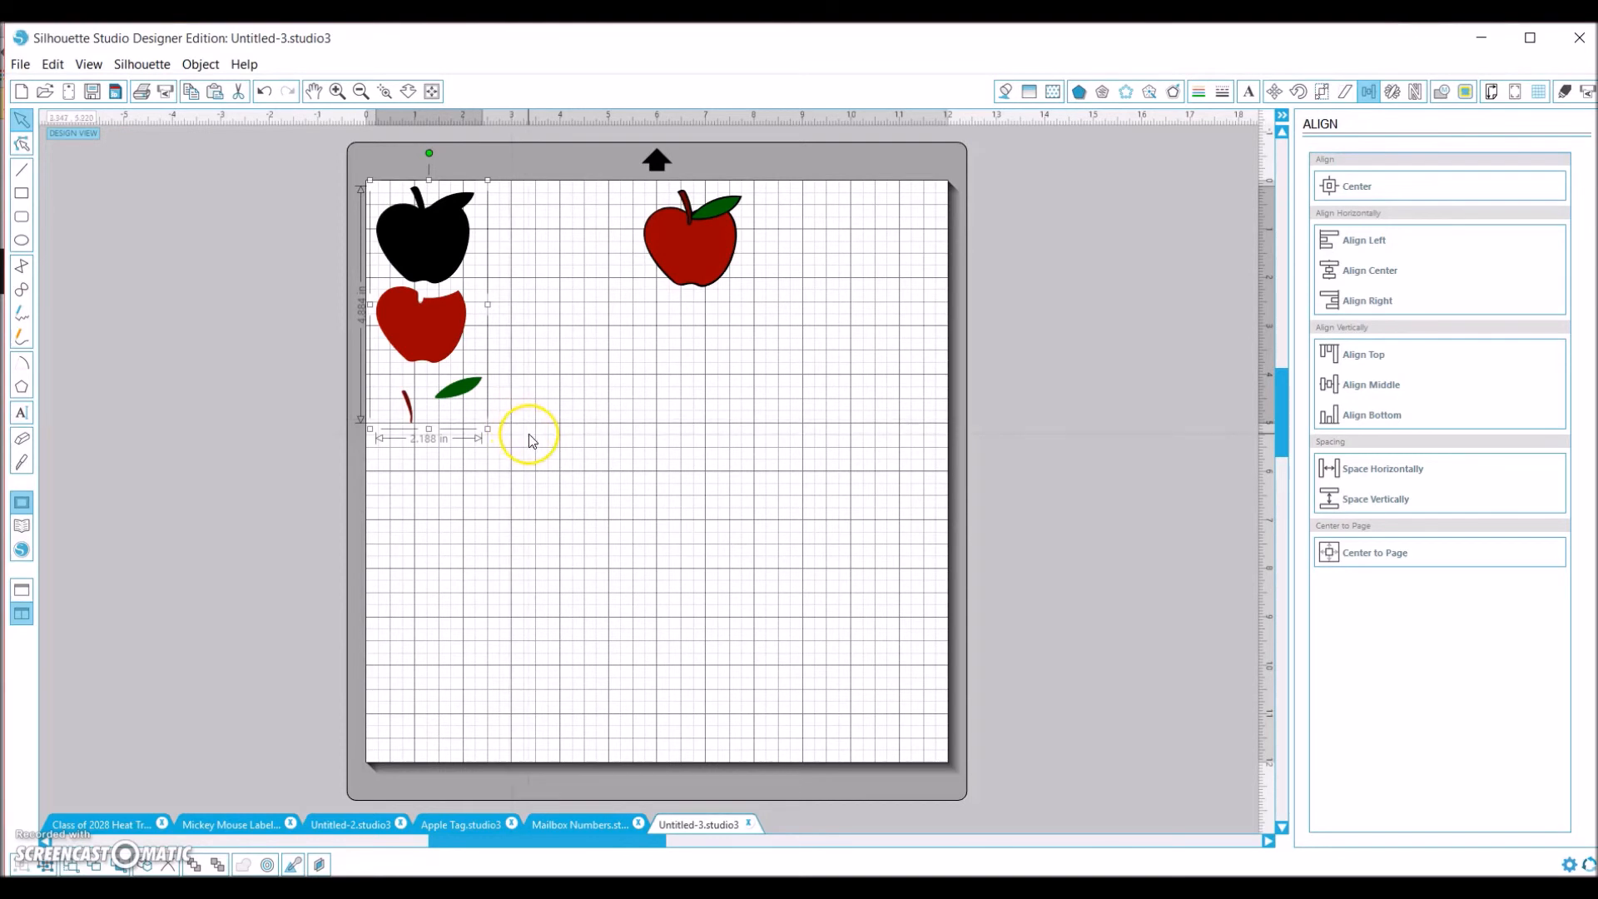